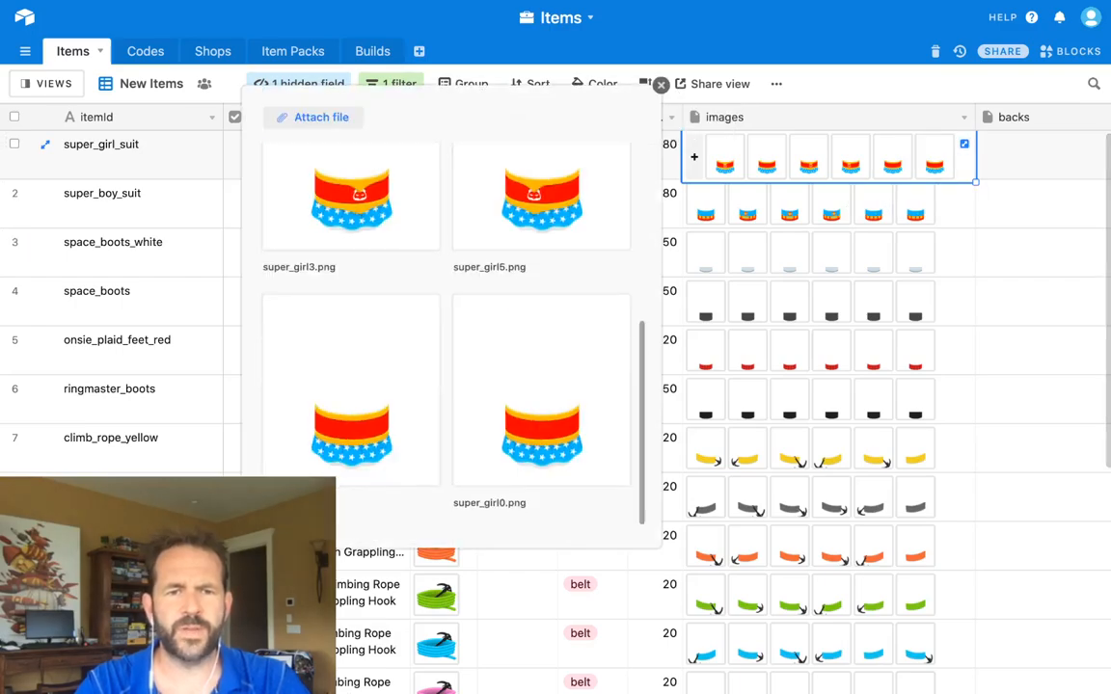
Close the super_girl_suit image gallery to reveal the Scripting block on Dashboard 1
left_click(660, 85)
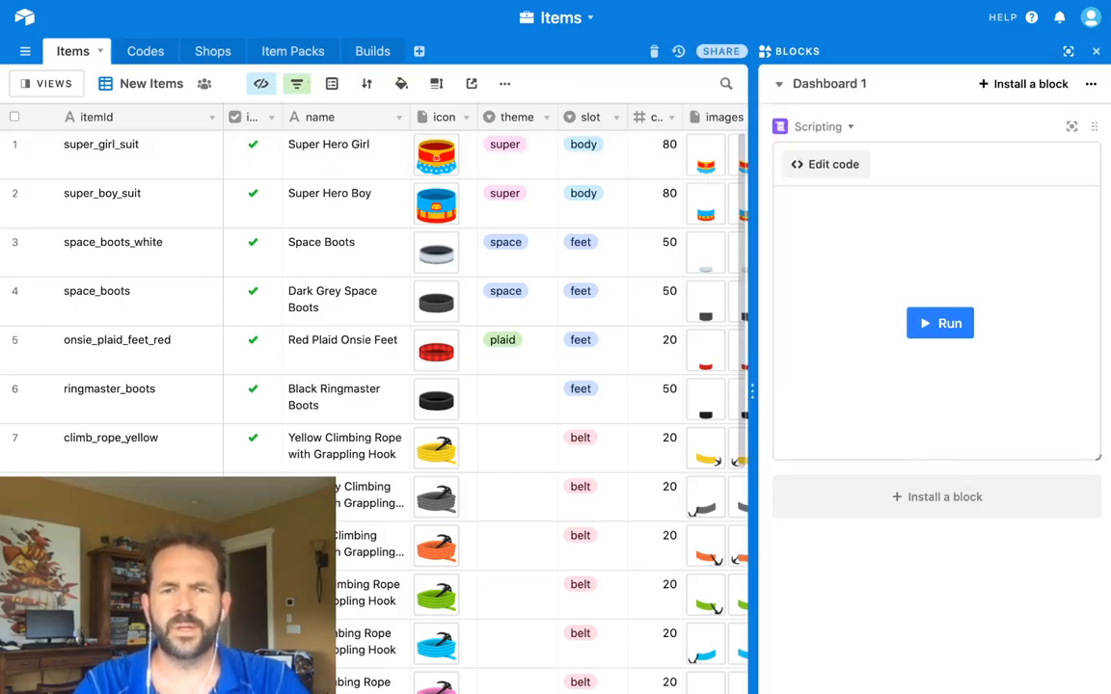
mouse_move(940, 323)
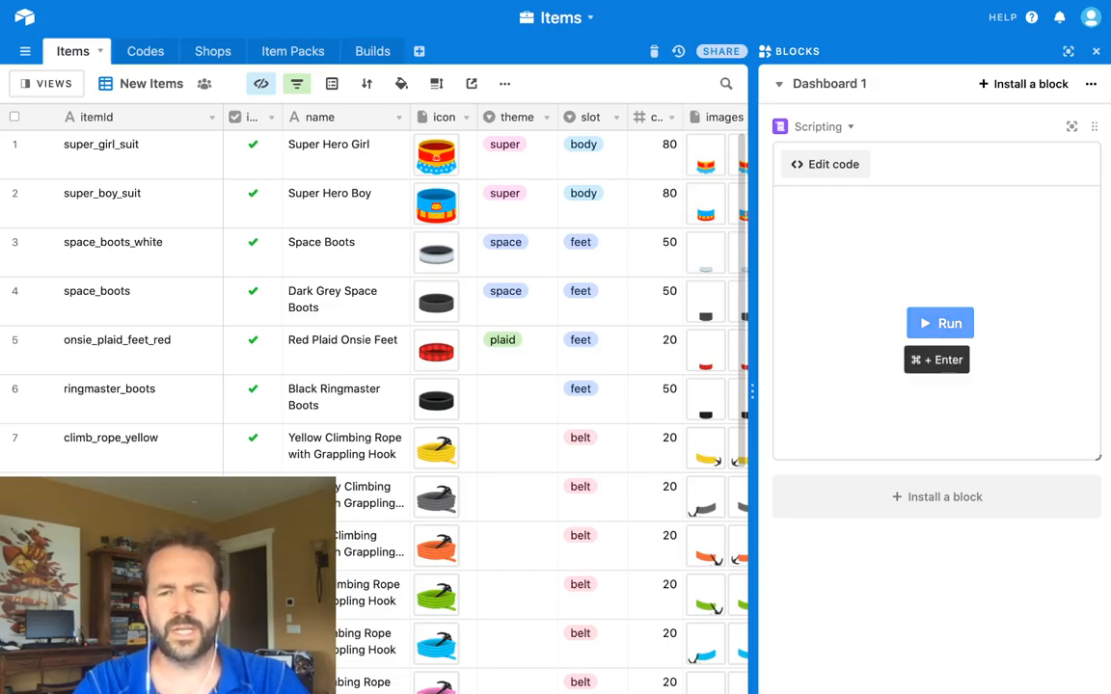
Run the Scripting block's script so it prompts for a view
left_click(939, 323)
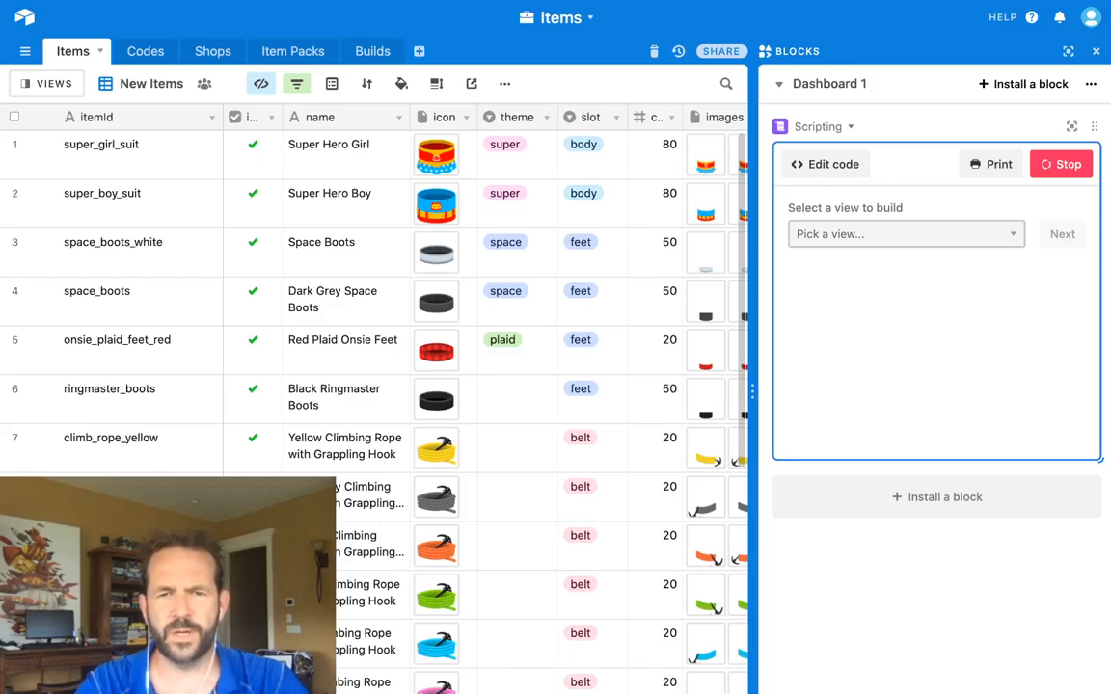
Build the New Items view, then expand super_girl_suit's data object in the output
left_click(905, 234)
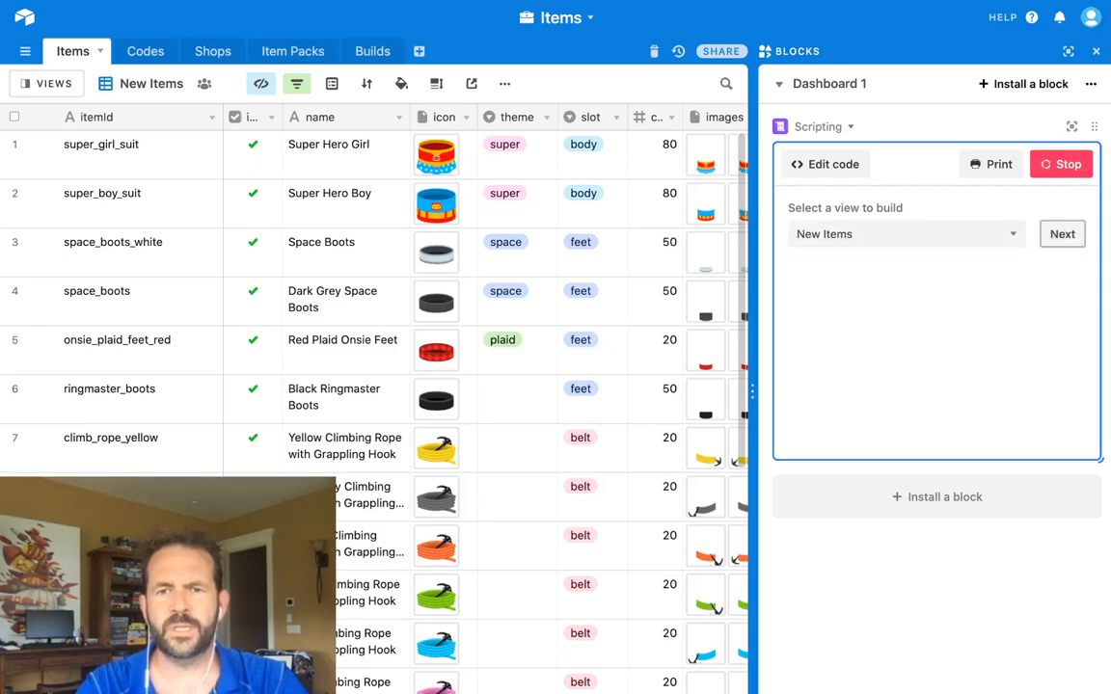
left_click(1061, 233)
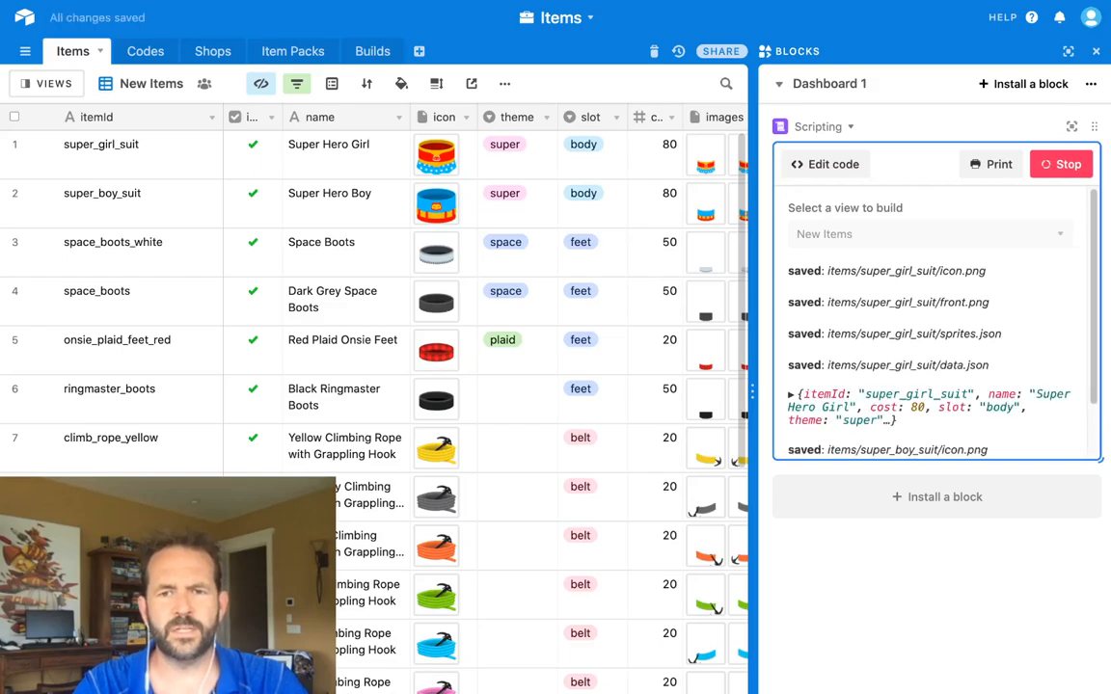
scroll("down", 3)
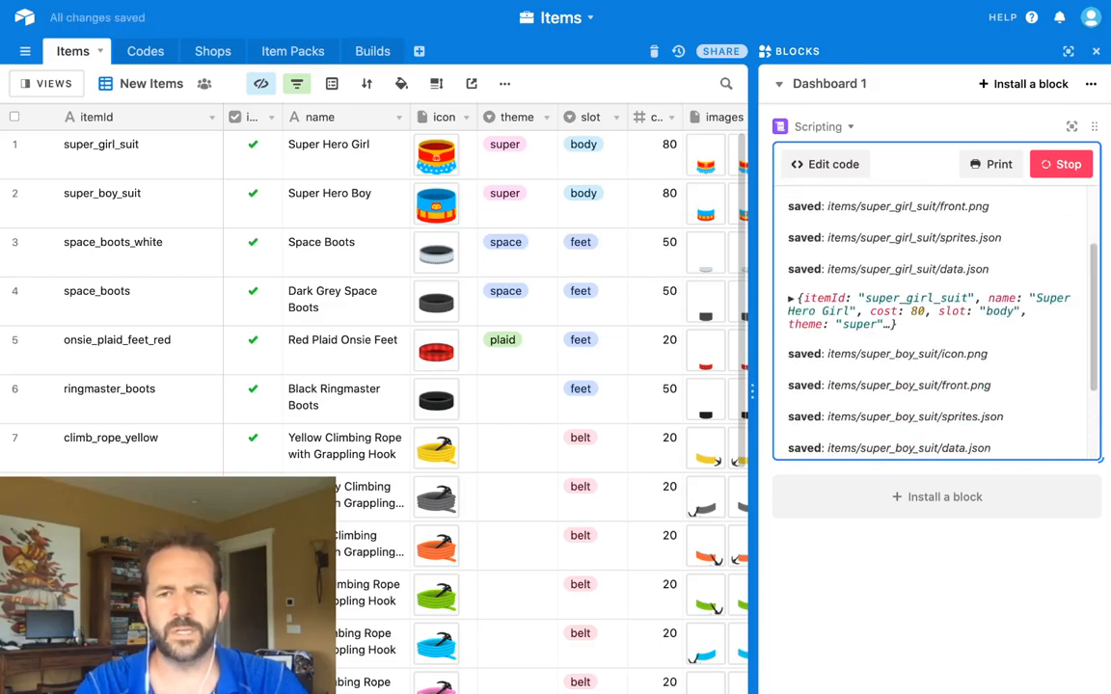
left_click(790, 297)
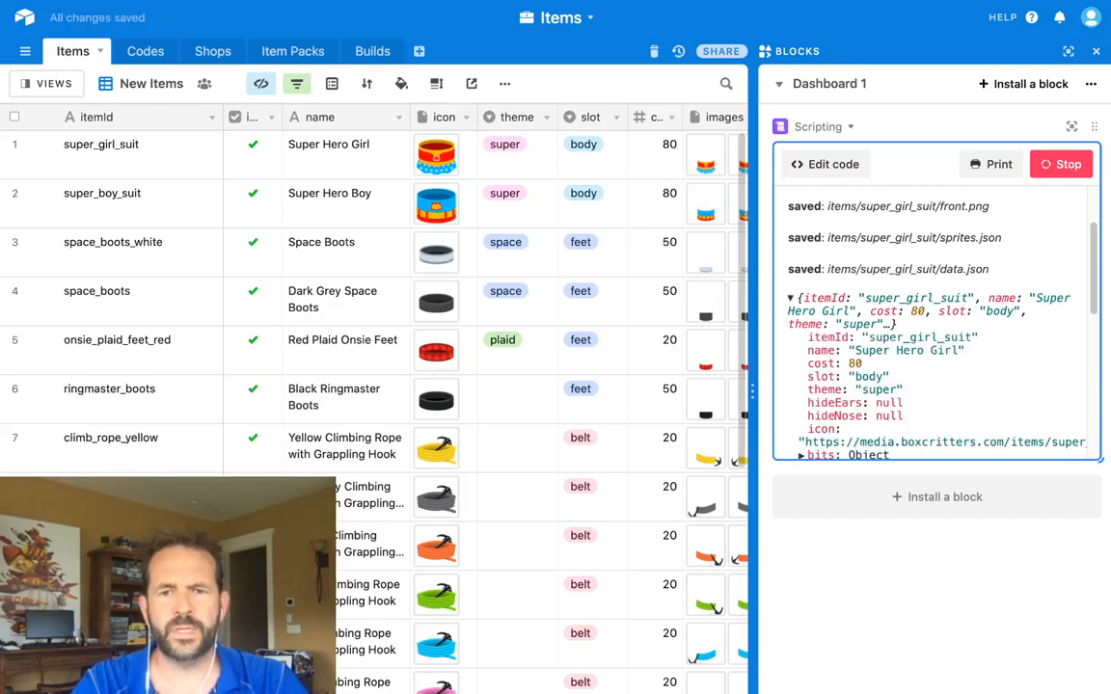